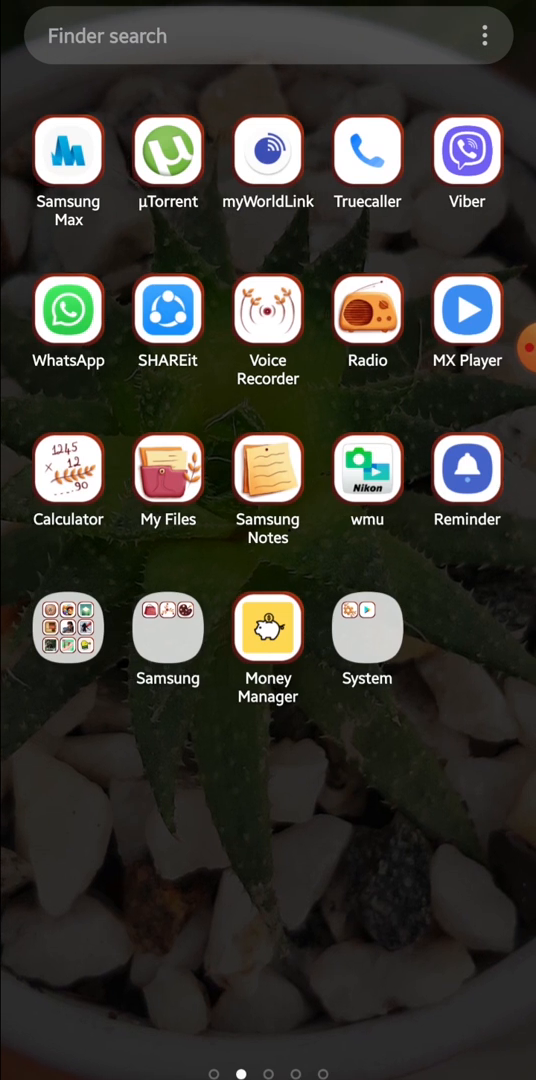
Step: Enable Show hidden files in the My Files settings
left_click(168, 468)
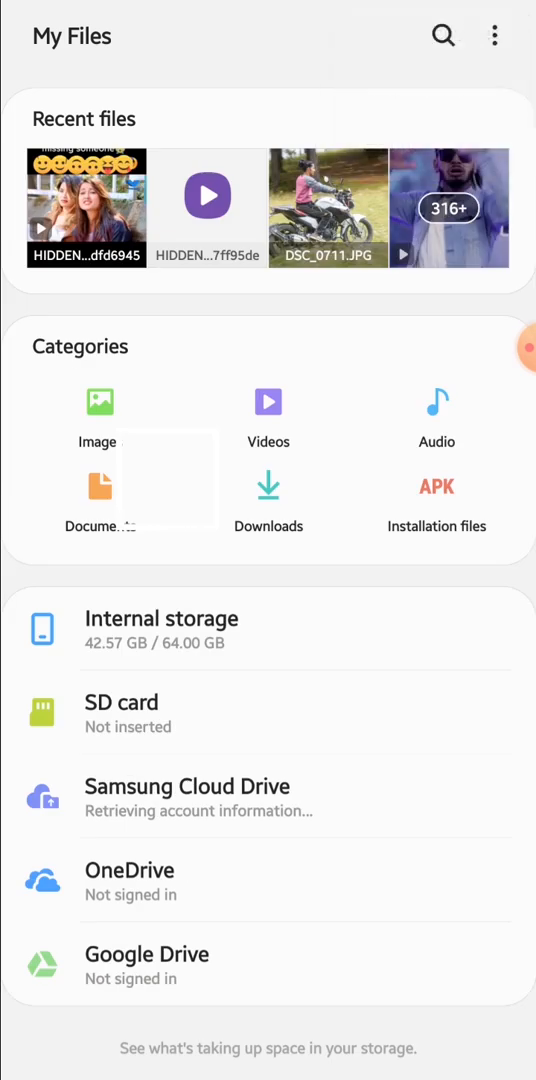
left_click(494, 36)
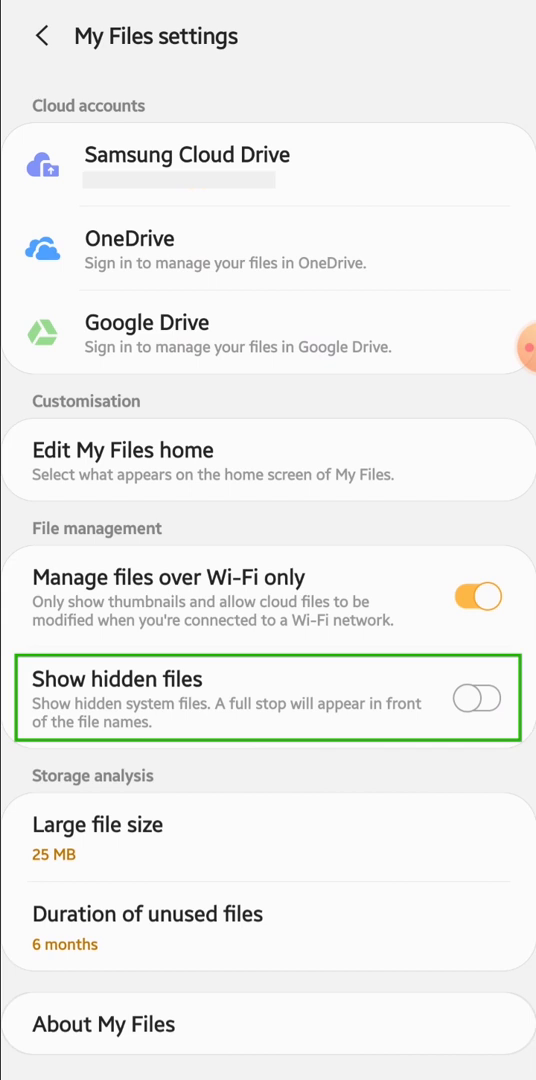
left_click(478, 698)
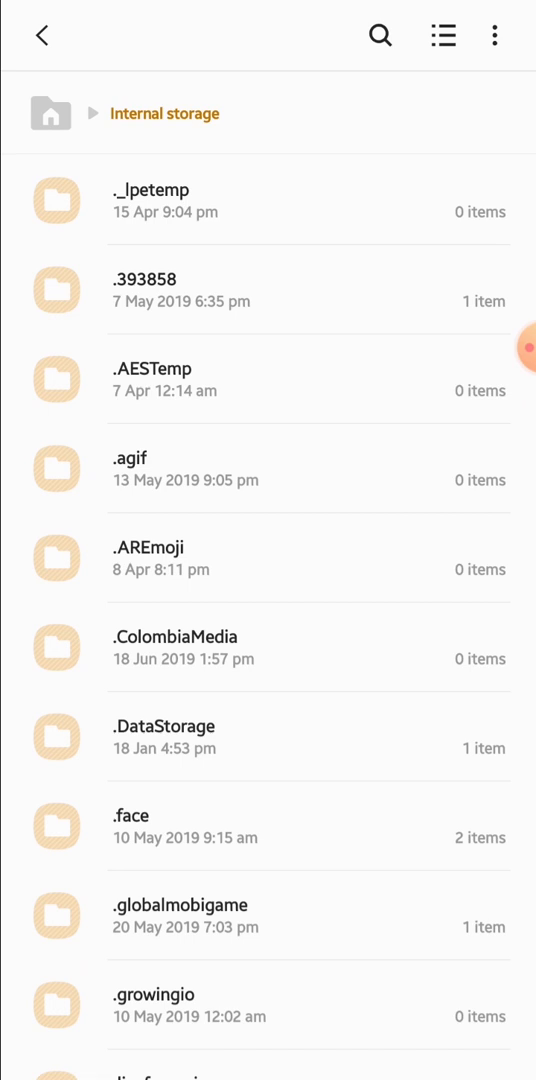
Step: Scroll through Android/data to reach com.viber.voip and its files folder
scroll("down", 3)
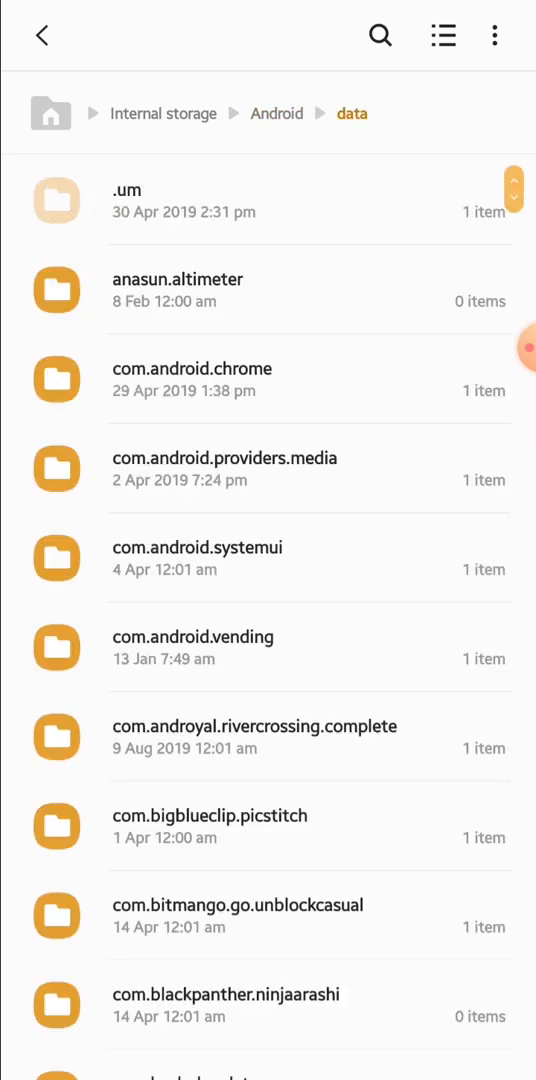
scroll("down", 3)
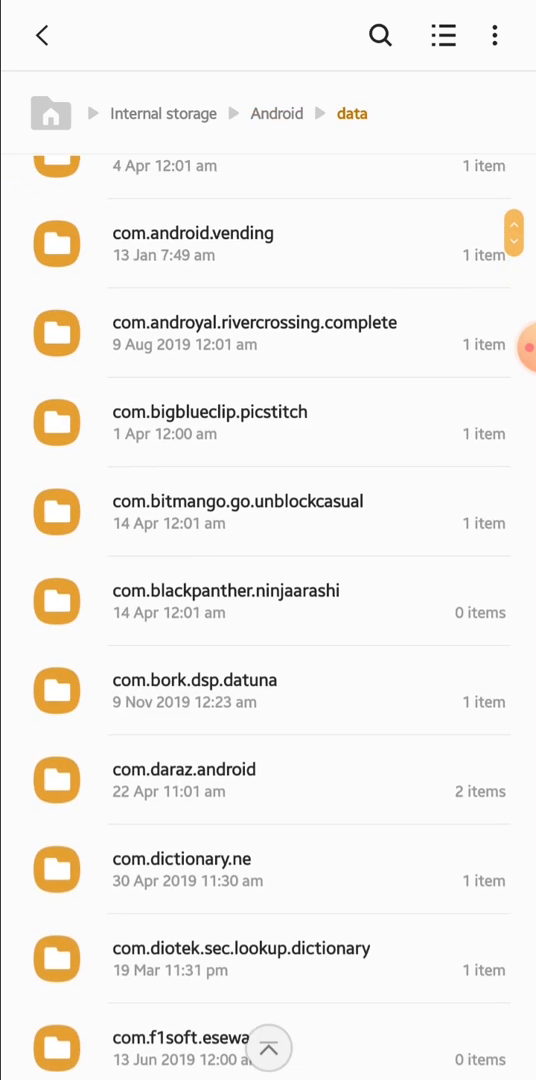
scroll("down", 3)
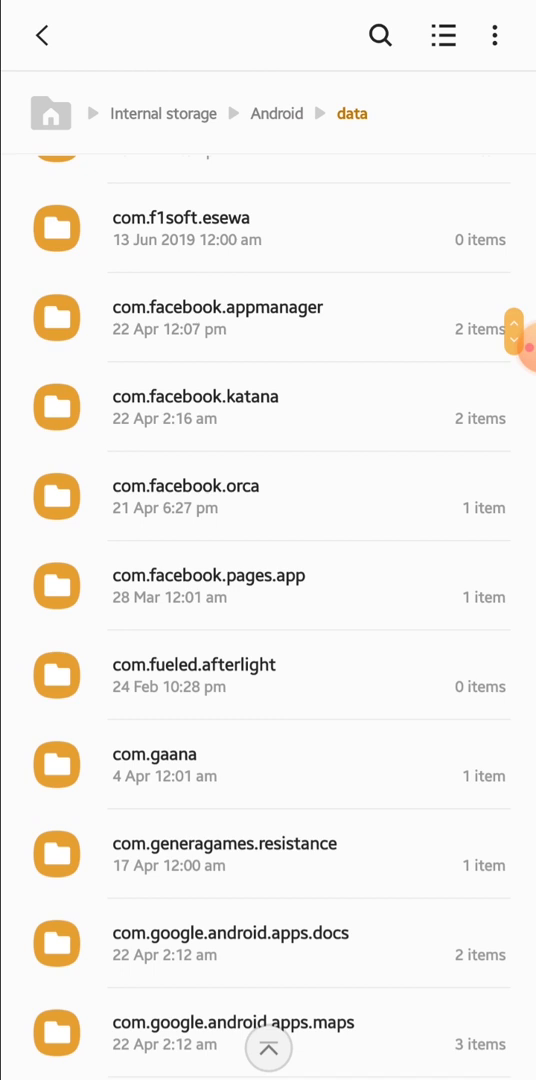
scroll("down", 3)
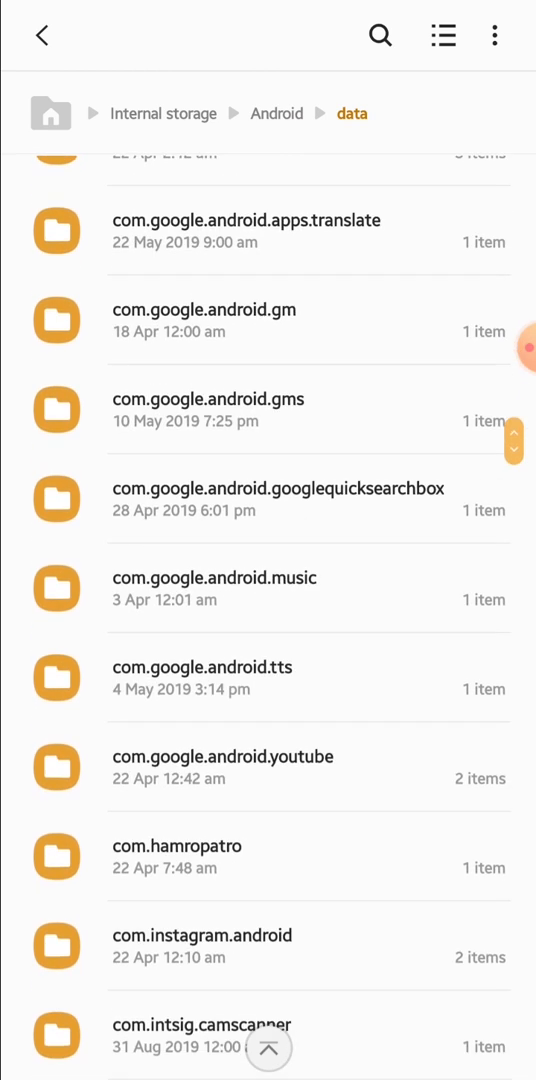
scroll("down", 3)
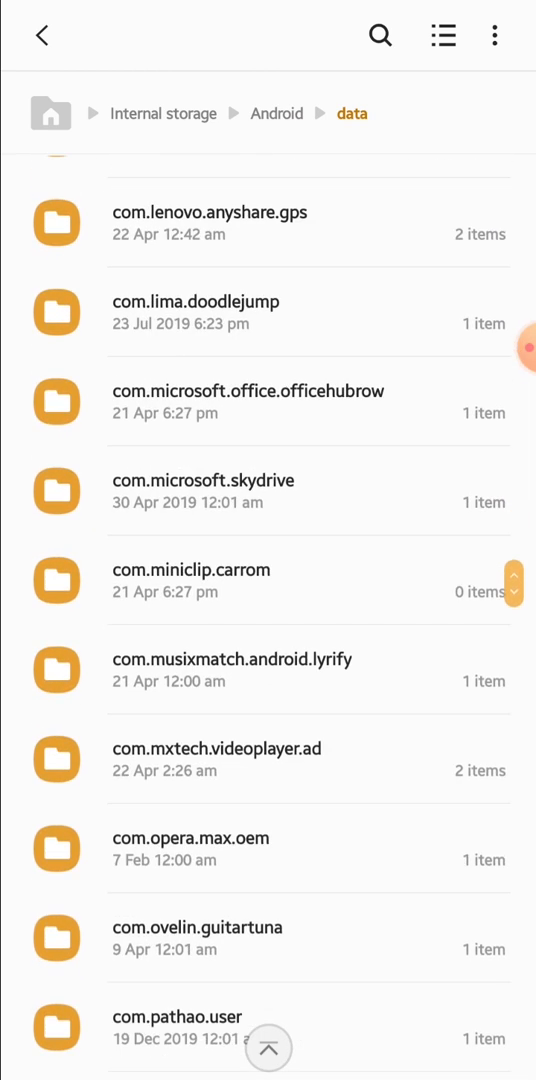
scroll("down", 3)
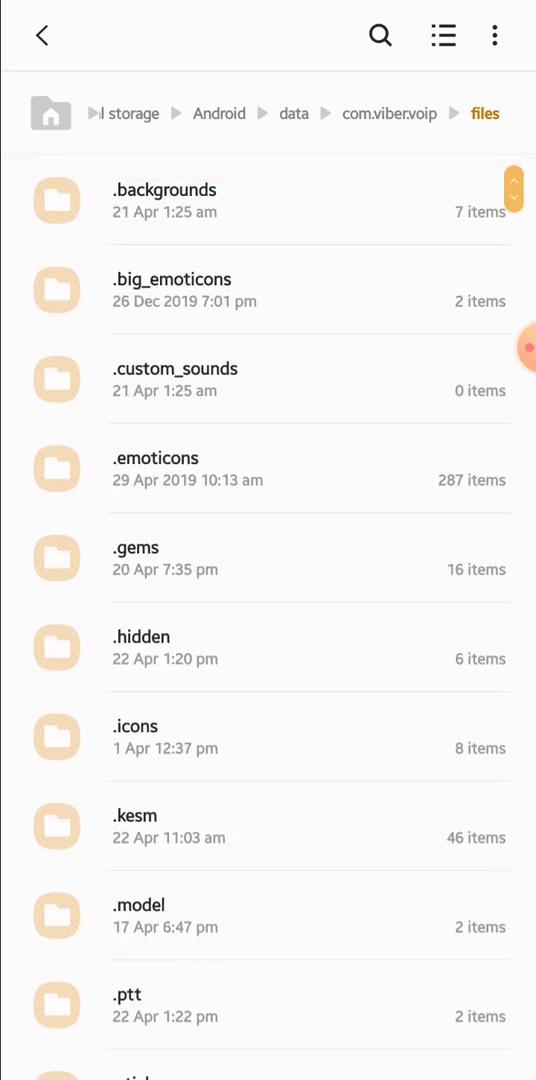
scroll("down", 3)
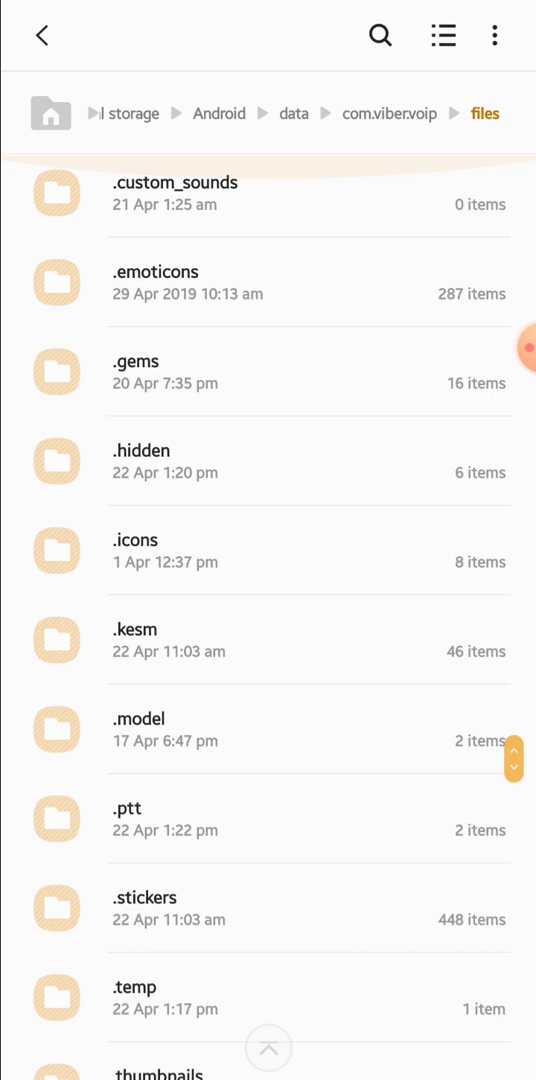
scroll("up", 3)
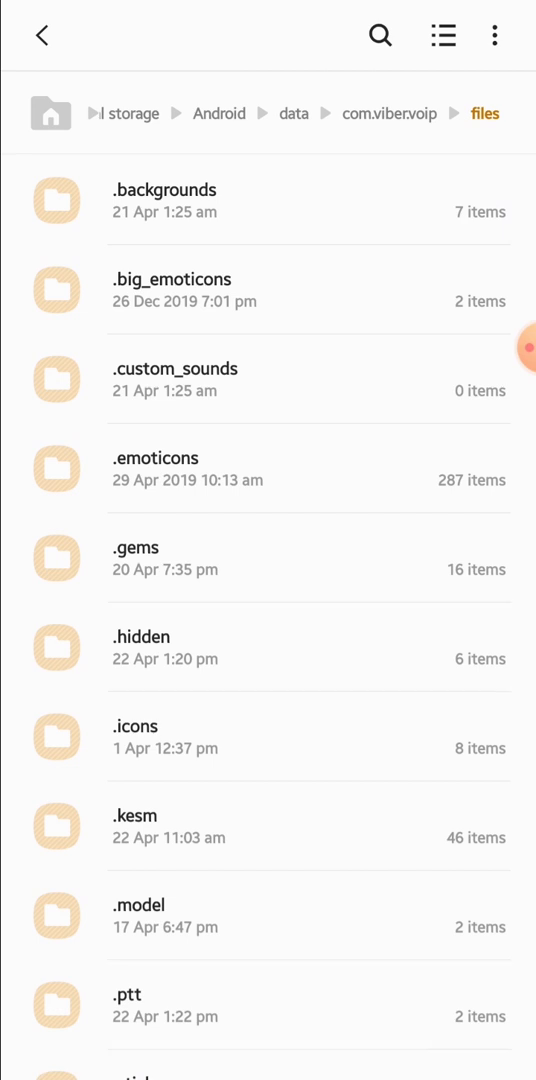
Step: Enter the .ptt folder and begin renaming the extensionless voice message file
left_click(140, 996)
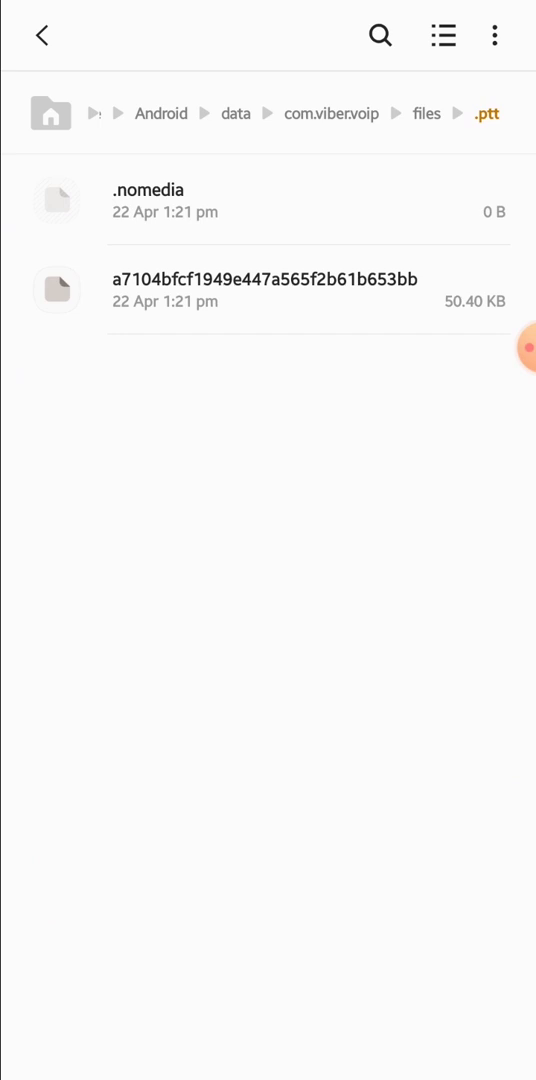
left_click(268, 290)
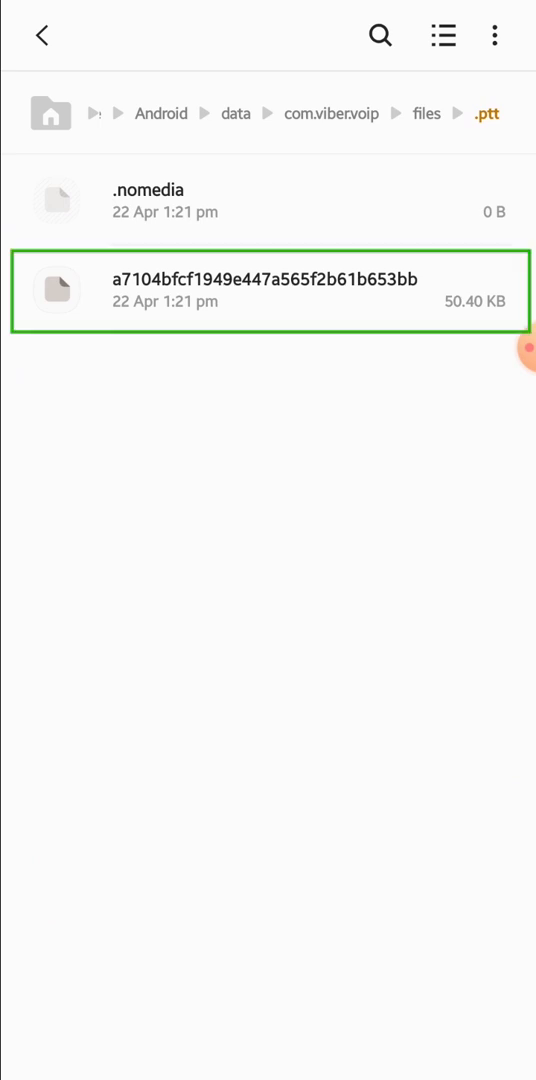
left_click(268, 290)
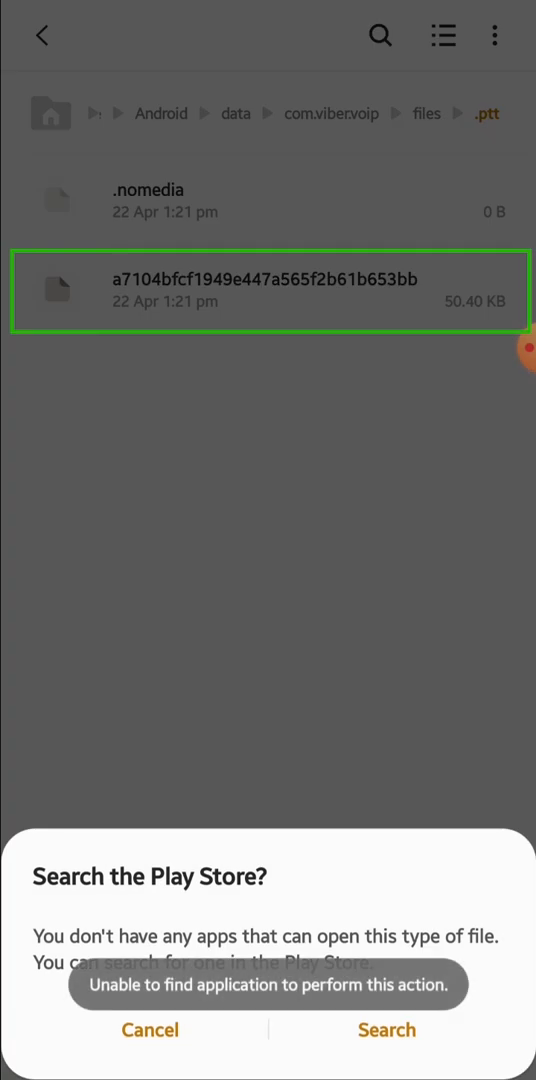
left_click(150, 1030)
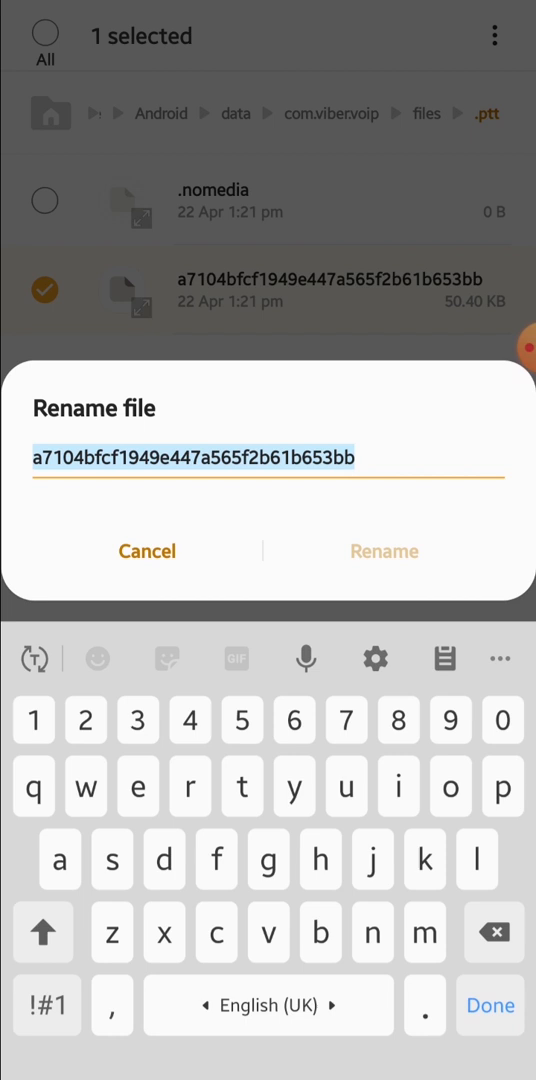
Step: Append .m4a to the voice file's name and accept the extension change
type(".")
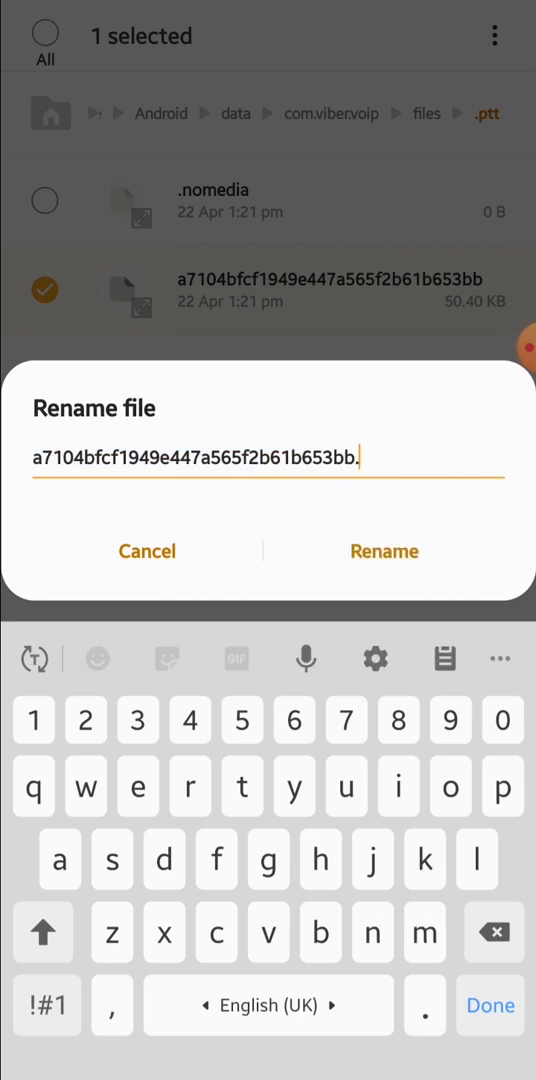
type("m")
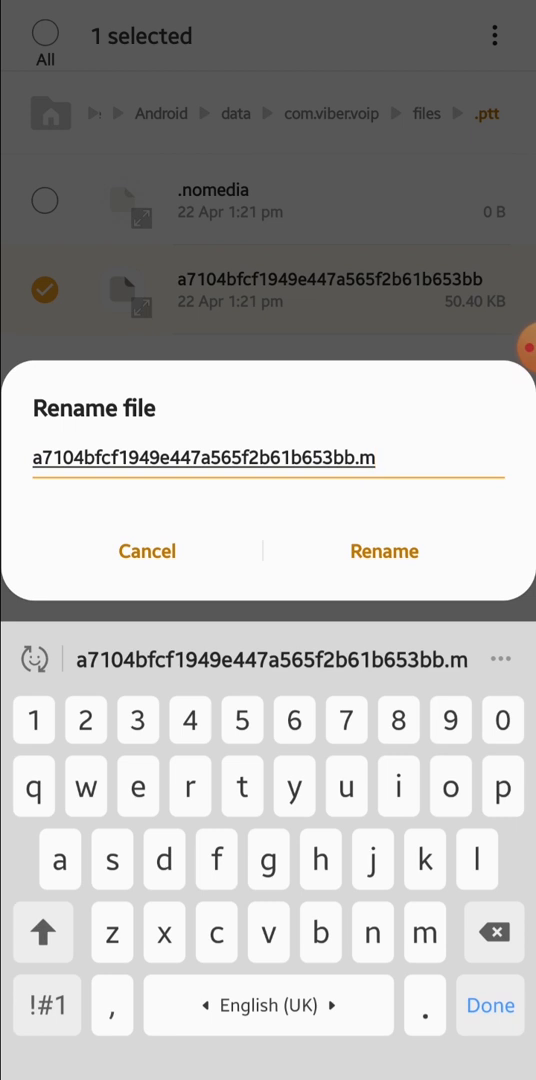
left_click(384, 552)
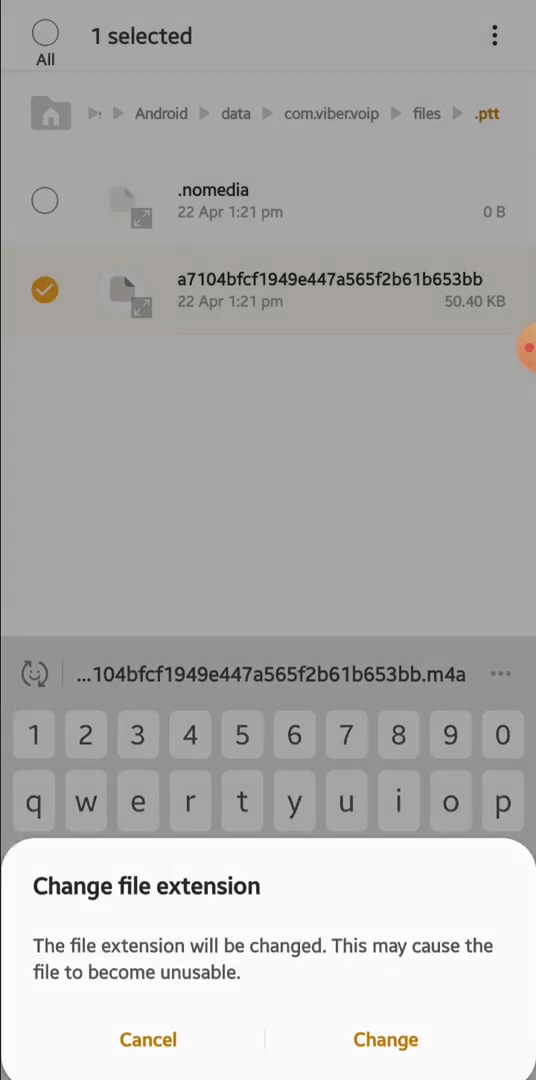
left_click(386, 1040)
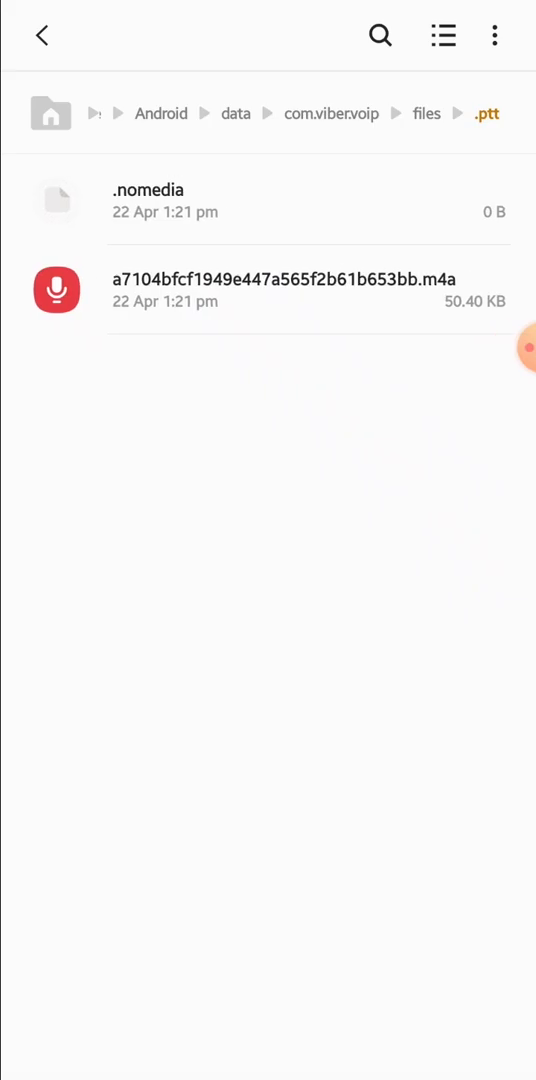
Step: Leave the .ptt folder to return to Viber's files folder
left_click(290, 290)
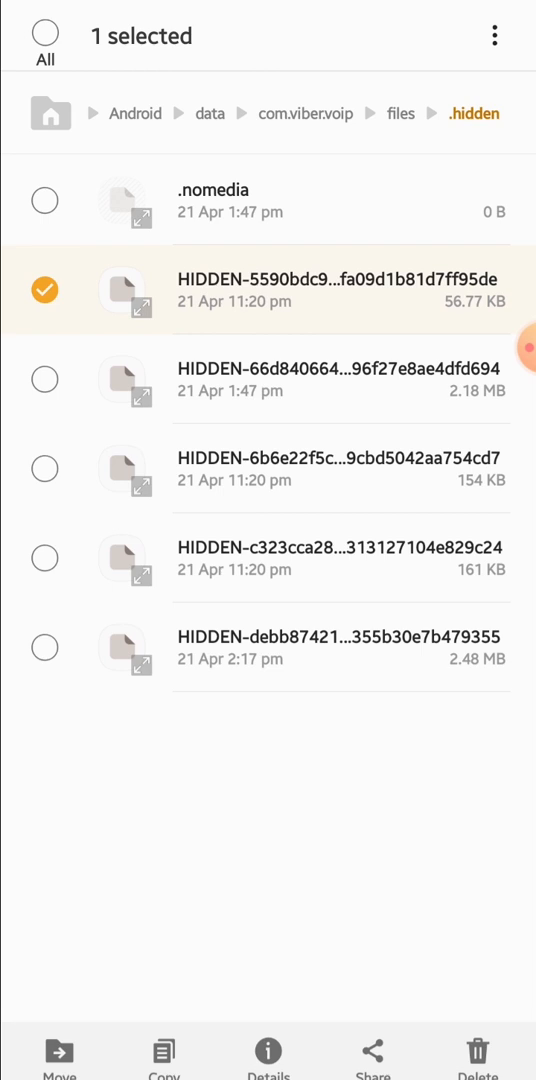
Step: Rename the 56.77 KB HIDDEN file with a .jpg extension and accept the change
left_click(494, 36)
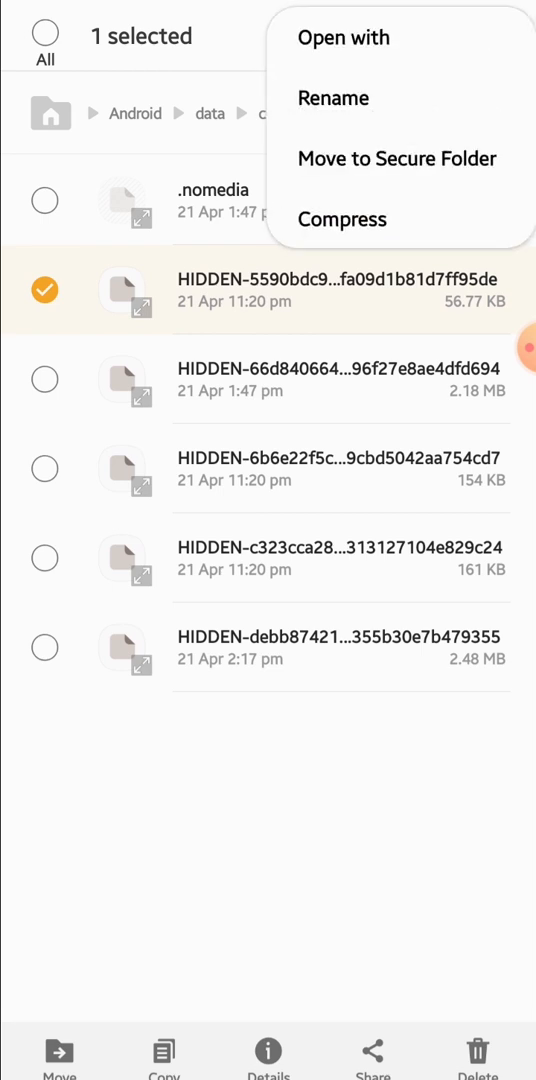
left_click(332, 98)
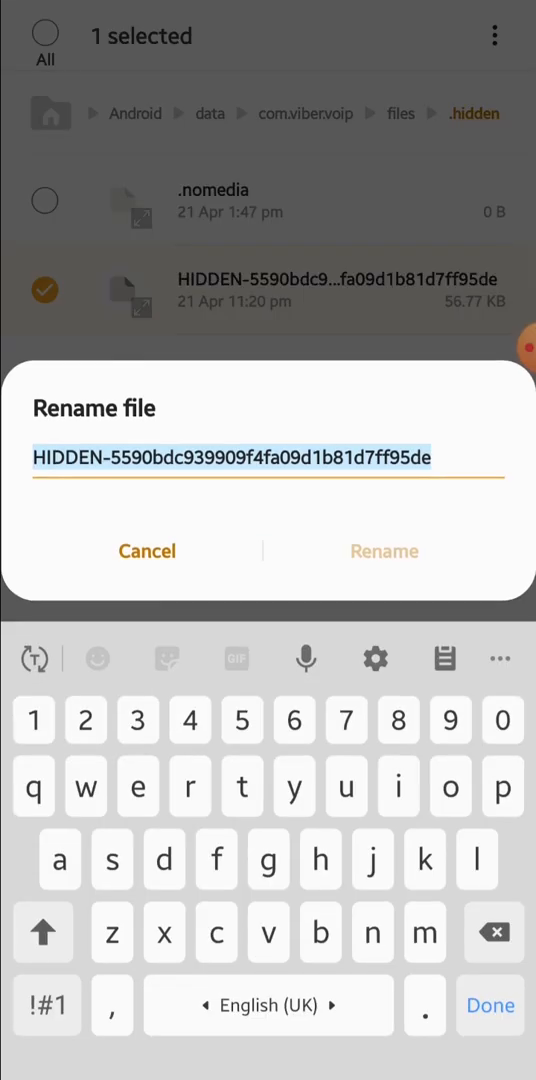
type(".j")
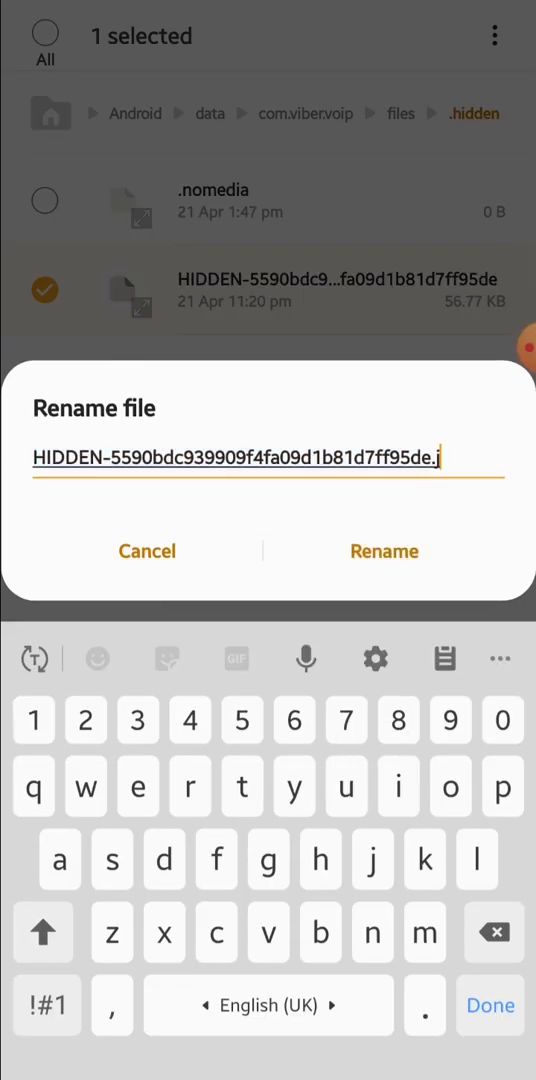
type("p")
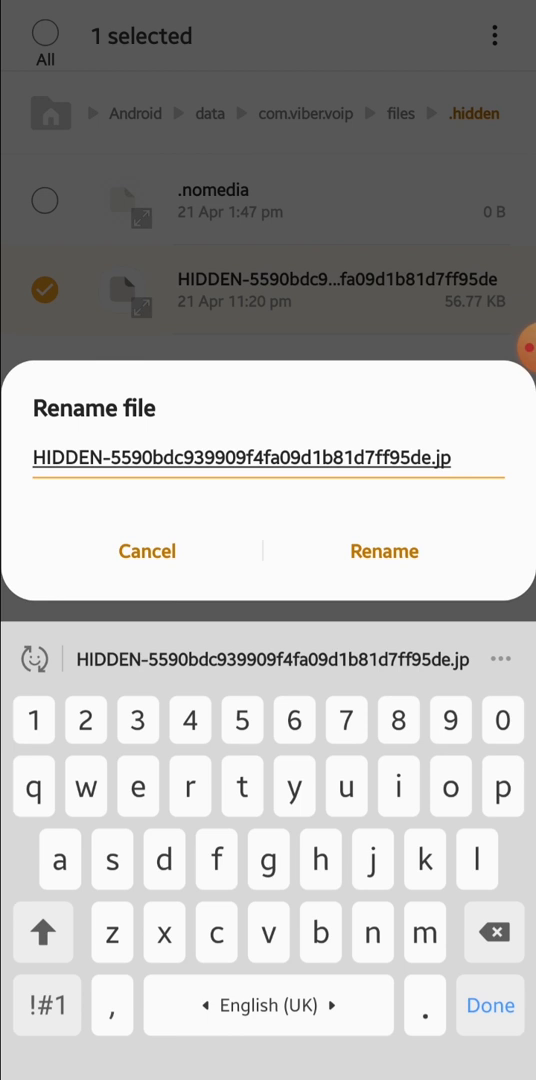
type("g")
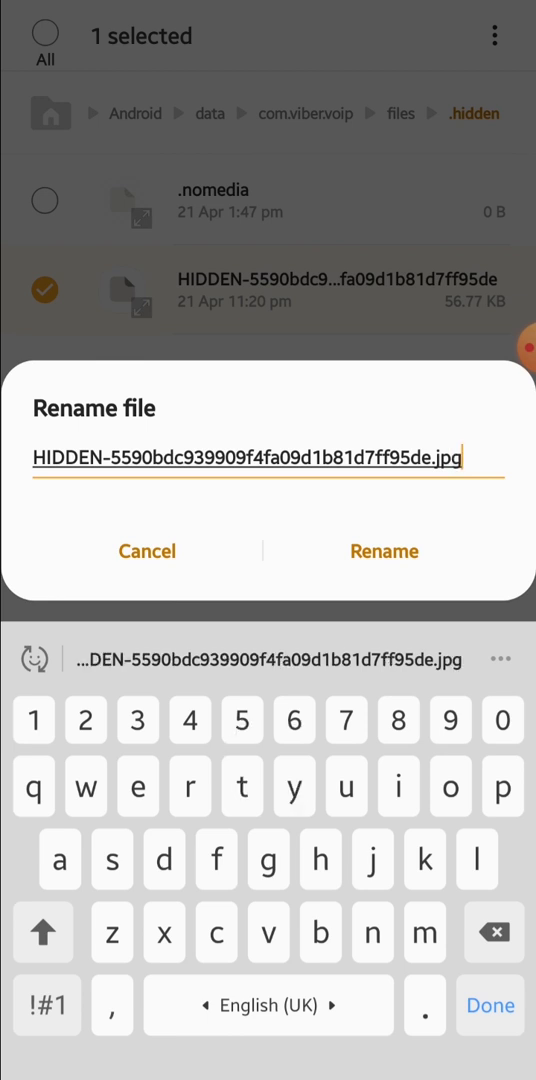
left_click(384, 552)
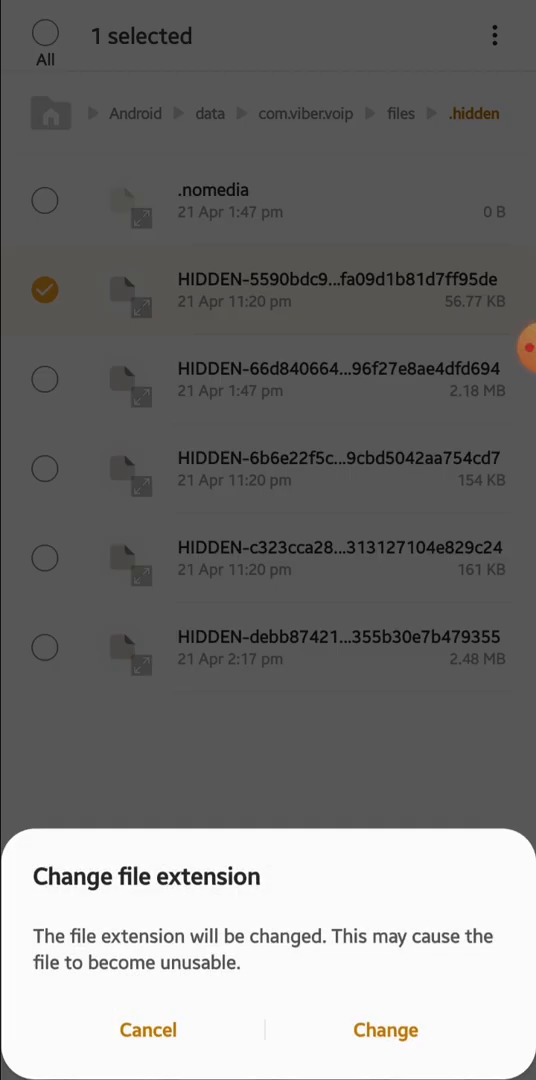
left_click(384, 1030)
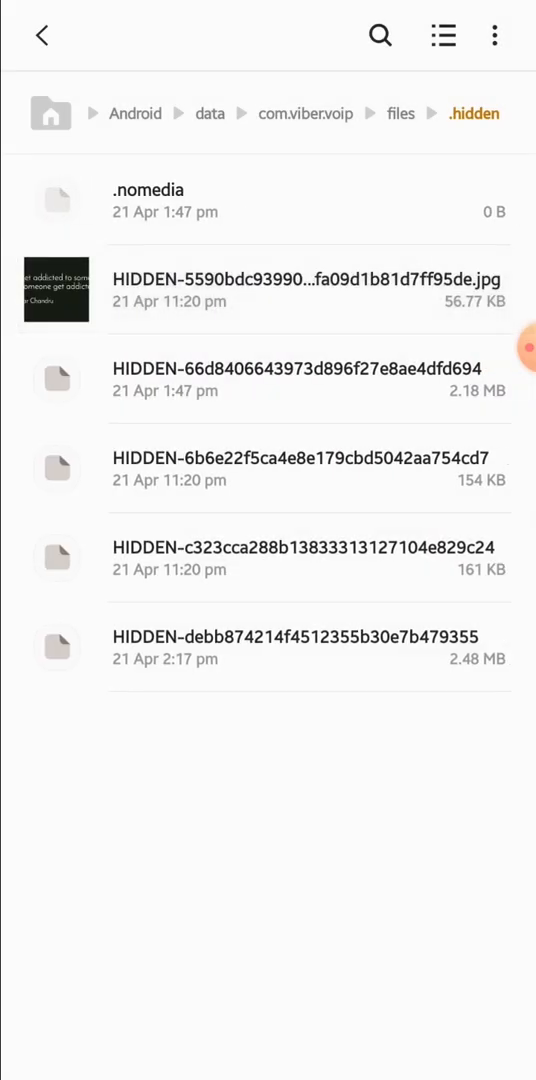
Step: Select the 2.48 MB HIDDEN file for the next rename
left_click(310, 648)
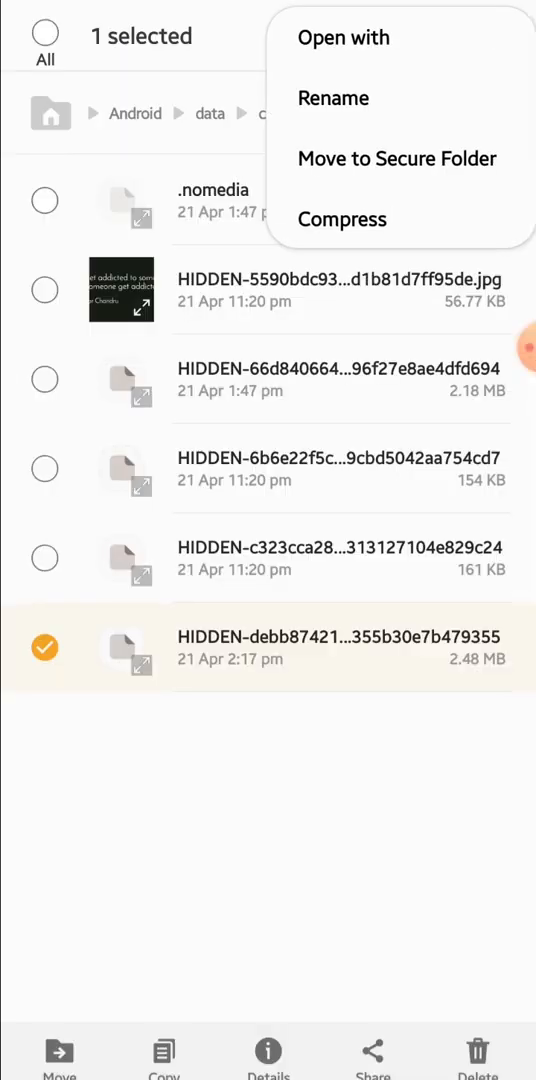
Step: Append .mp4 to the 2.48 MB HIDDEN file's name in the rename box
left_click(332, 98)
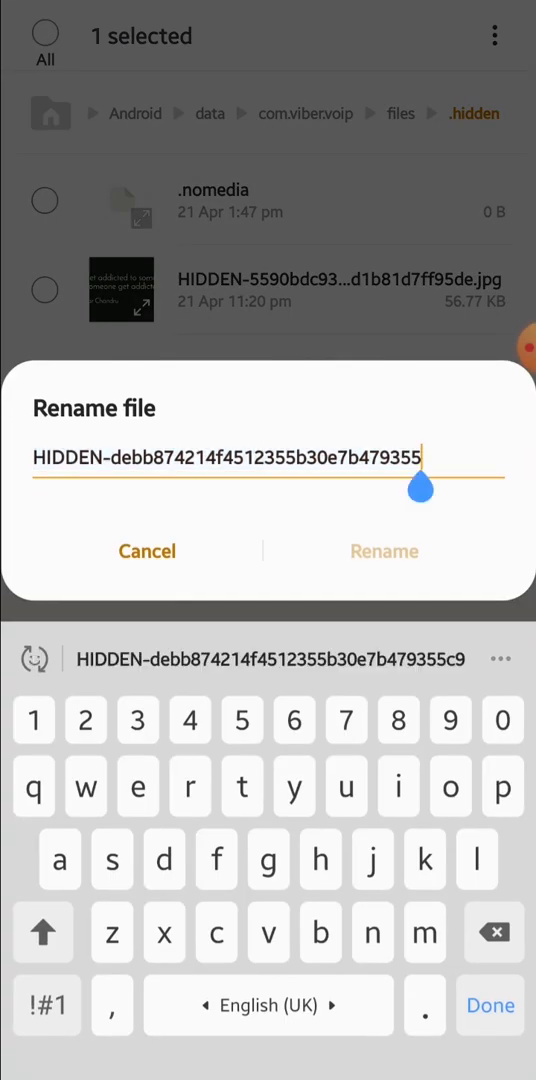
type(".")
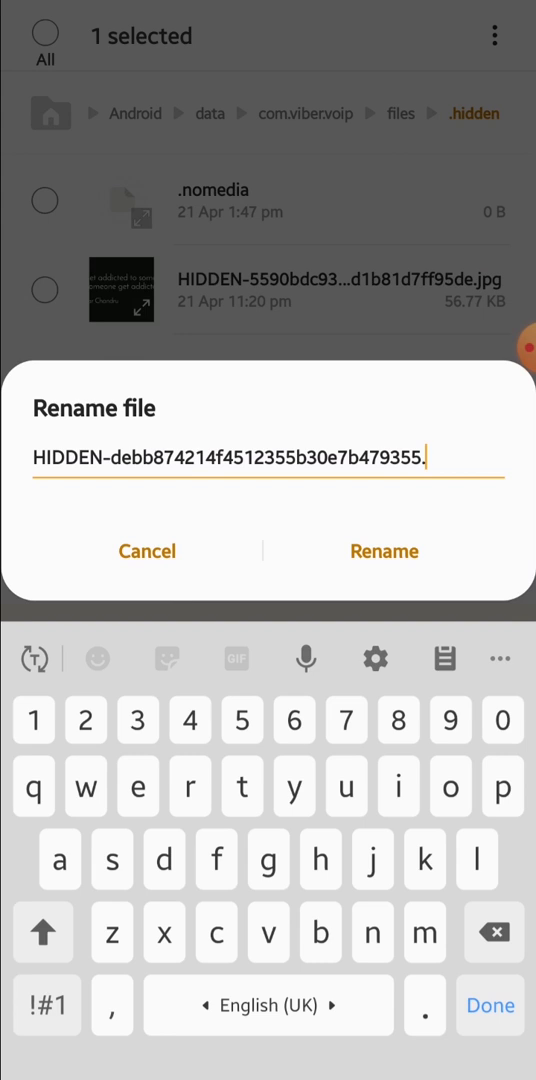
type("mp4")
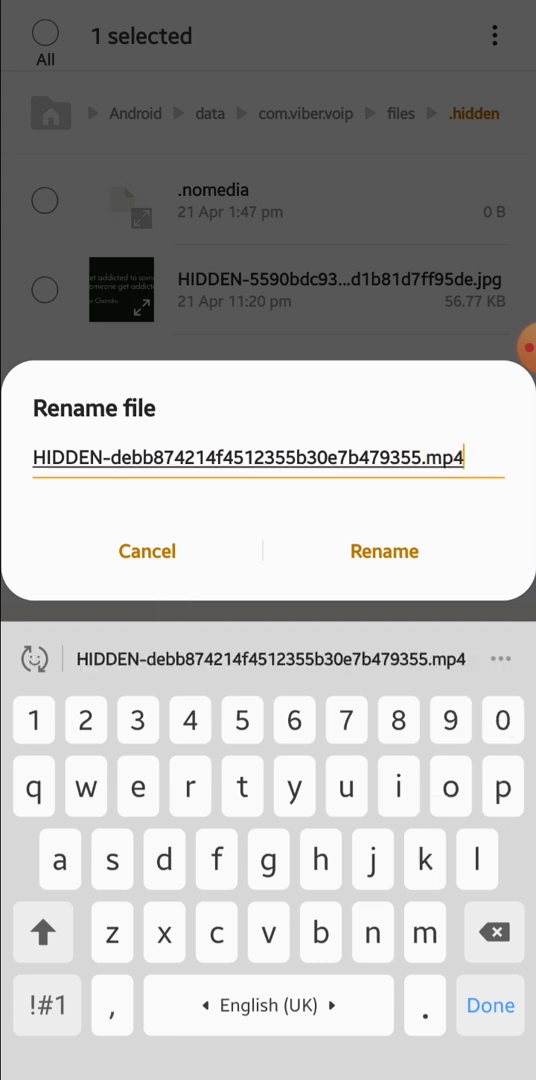